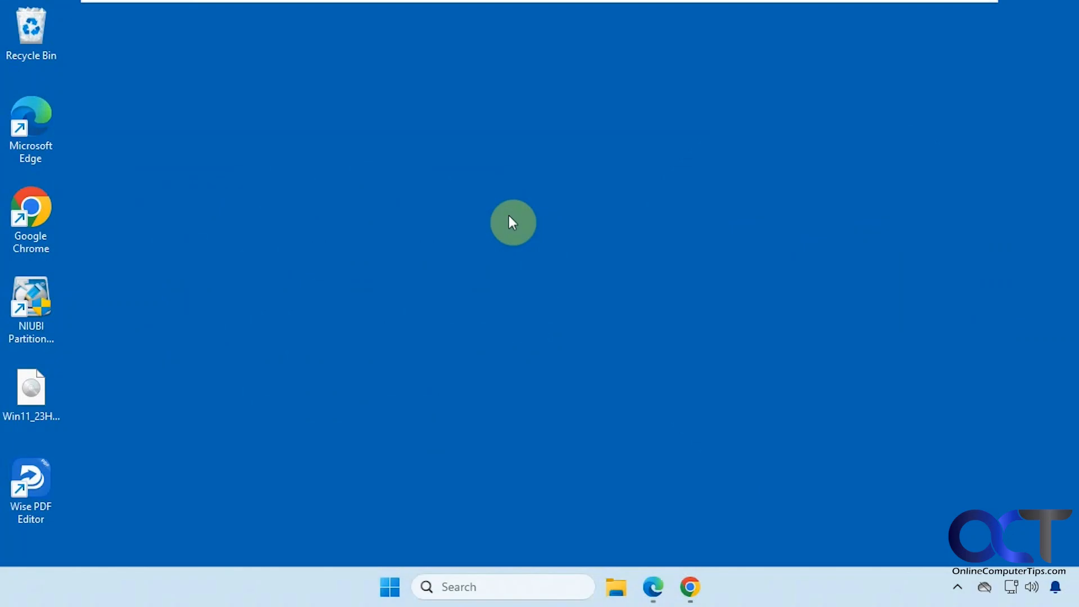
pyautogui.moveTo(632, 366)
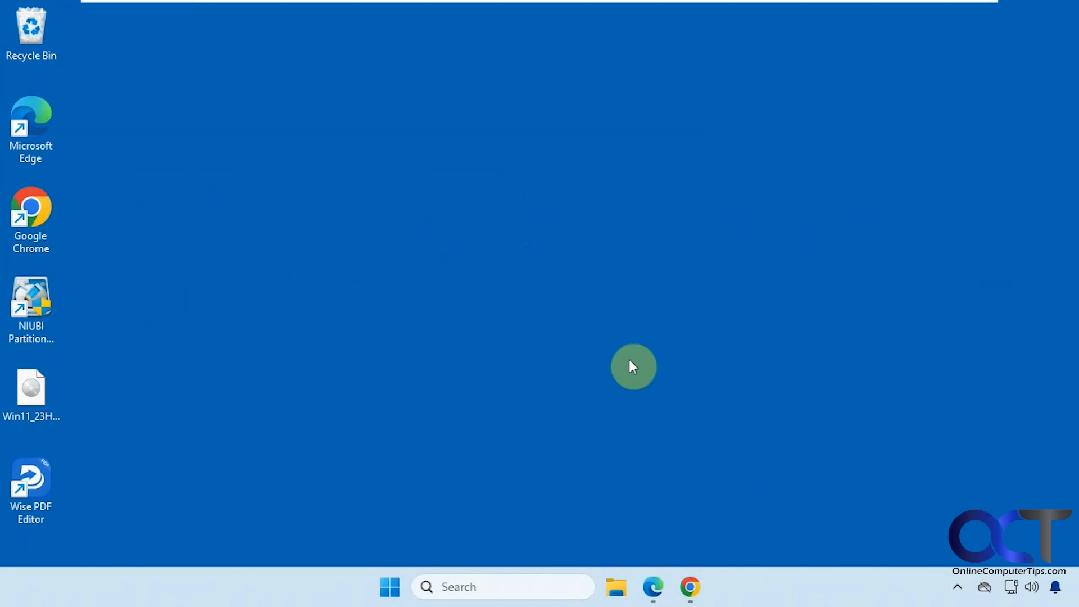
pyautogui.moveTo(520, 247)
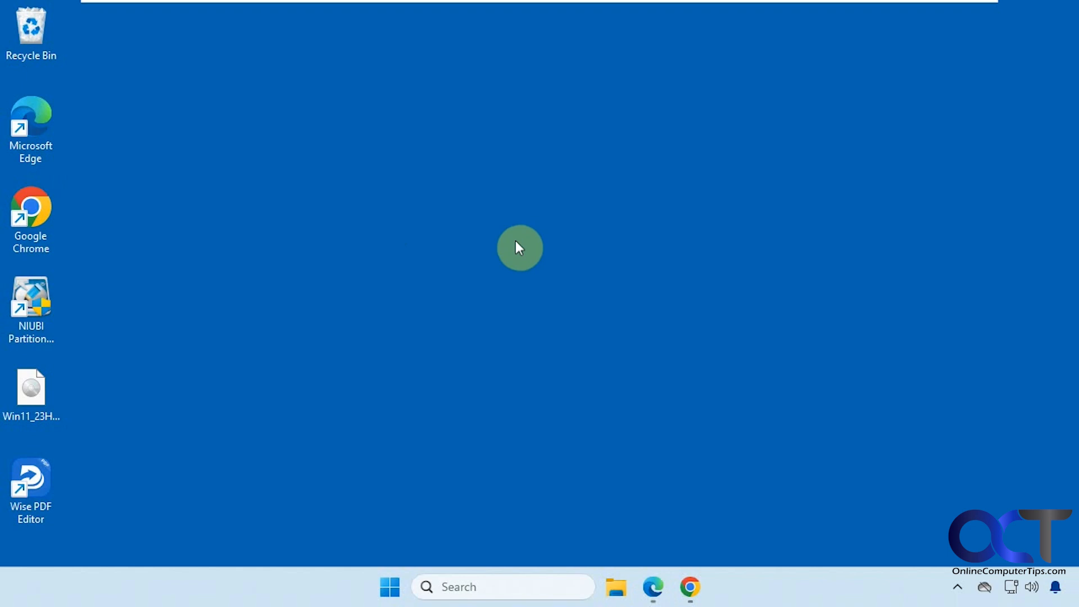
# Open the Start menu from the taskbar
pyautogui.click(389, 587)
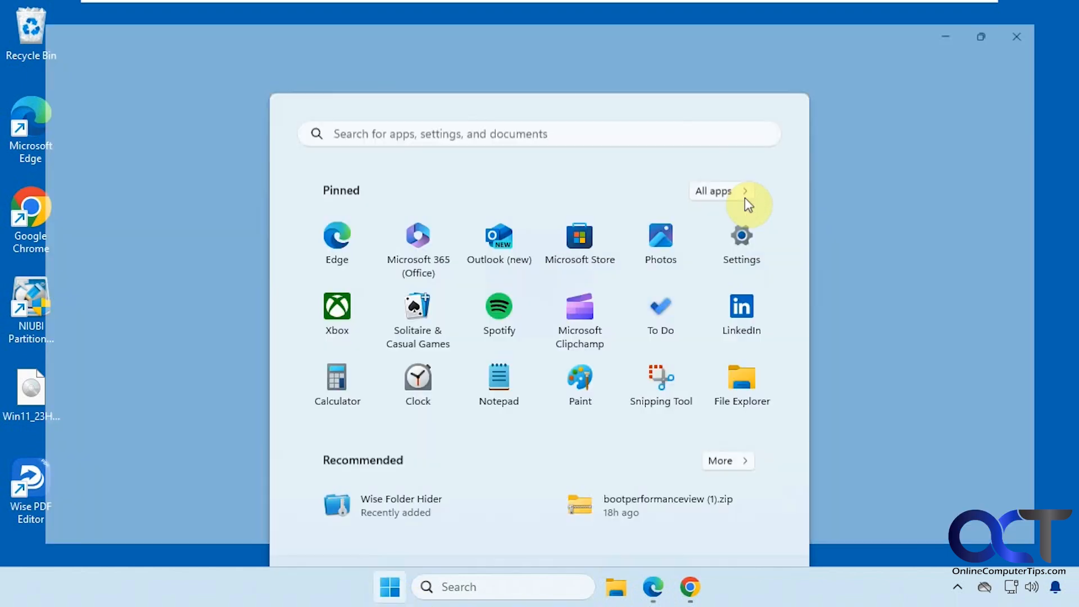
# Launch Settings from Start and navigate to the System > Power page
pyautogui.click(742, 236)
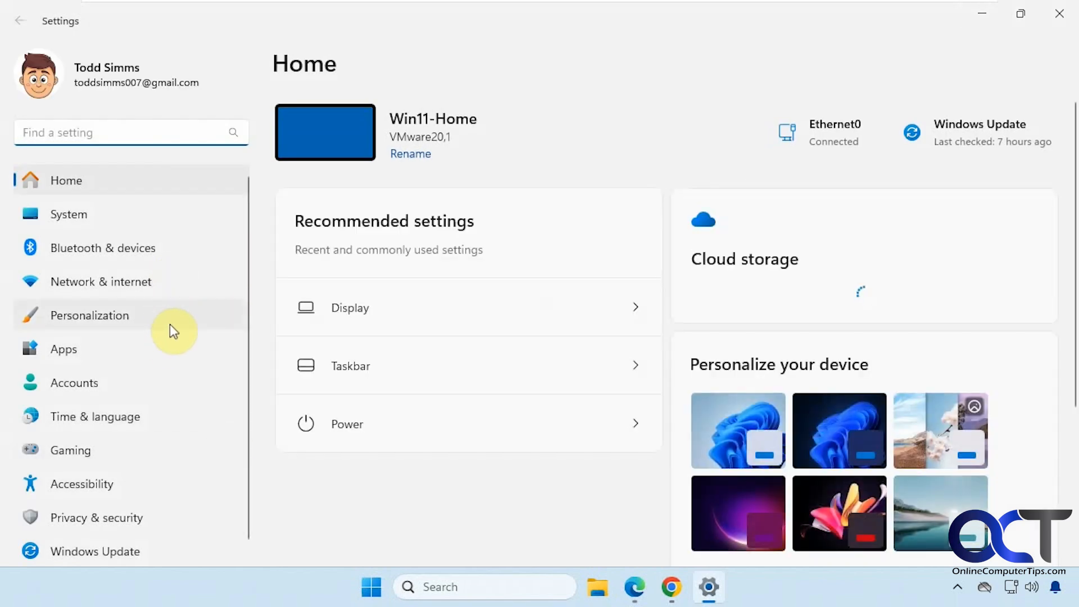
pyautogui.click(68, 215)
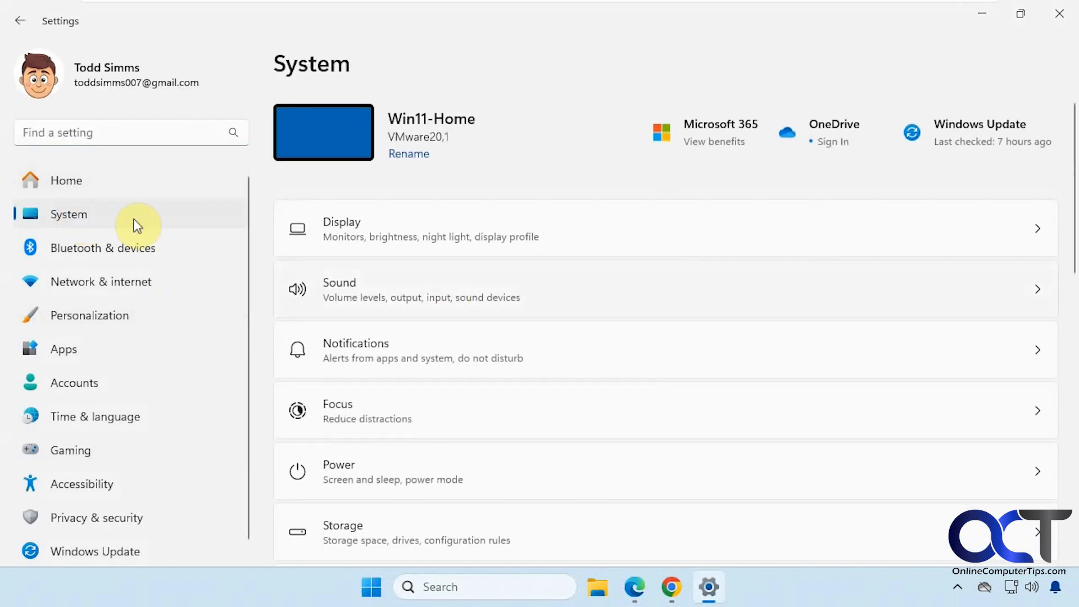
pyautogui.click(413, 472)
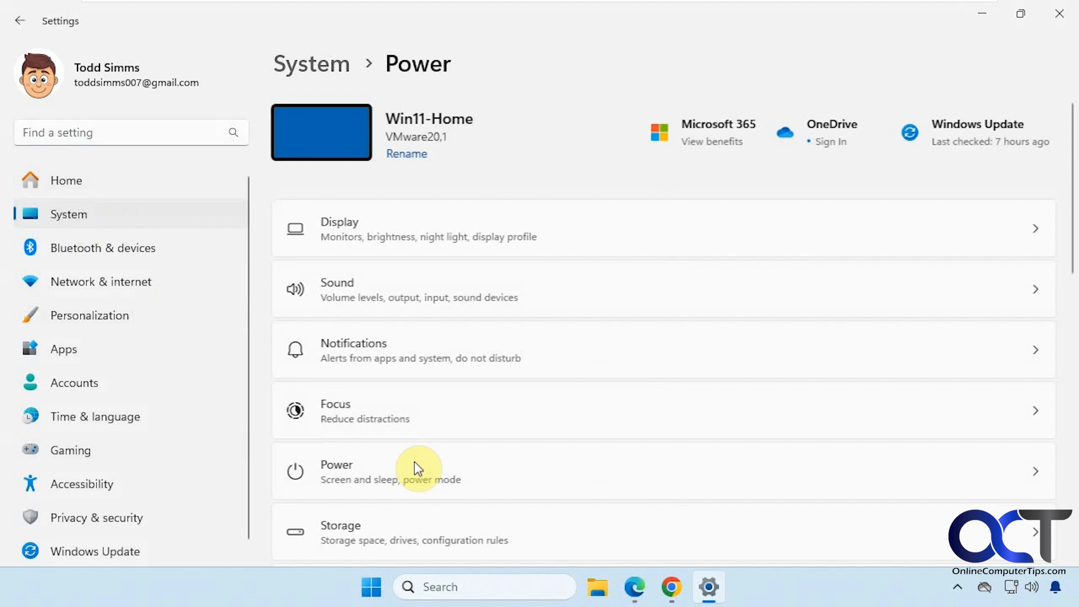
pyautogui.click(413, 472)
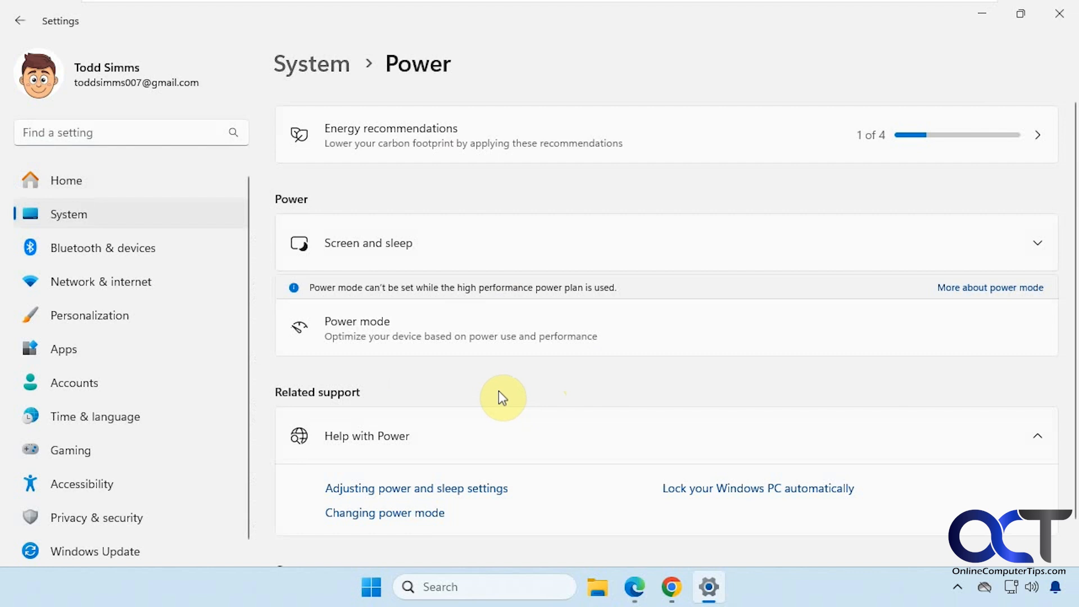
pyautogui.moveTo(1061, 13)
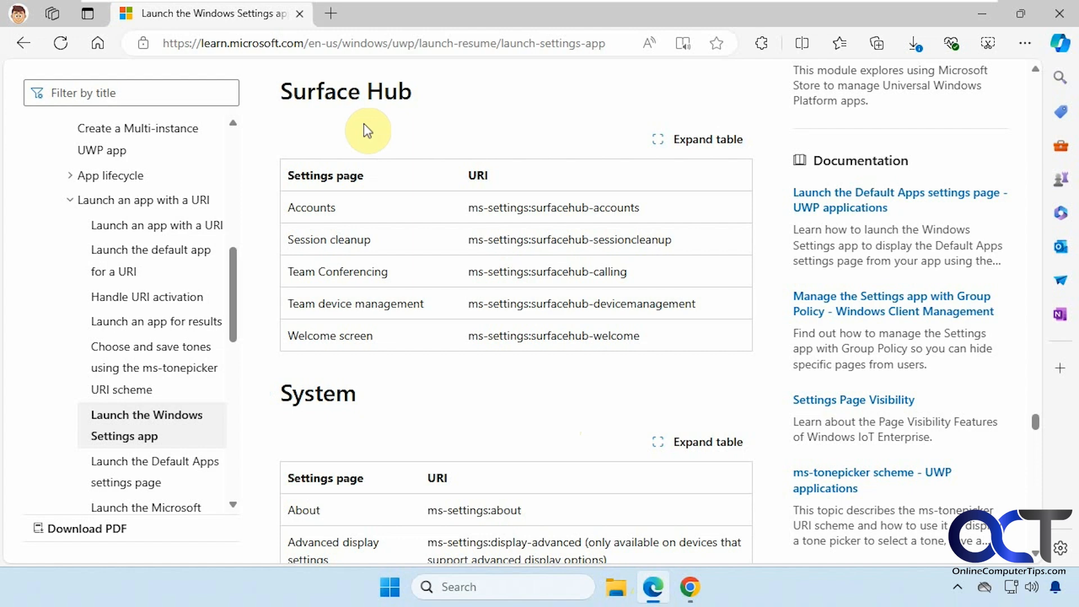
# Scroll the Microsoft Learn URI table to the Power & sleep entry, ms-settings:powersleep
pyautogui.scroll(-3)
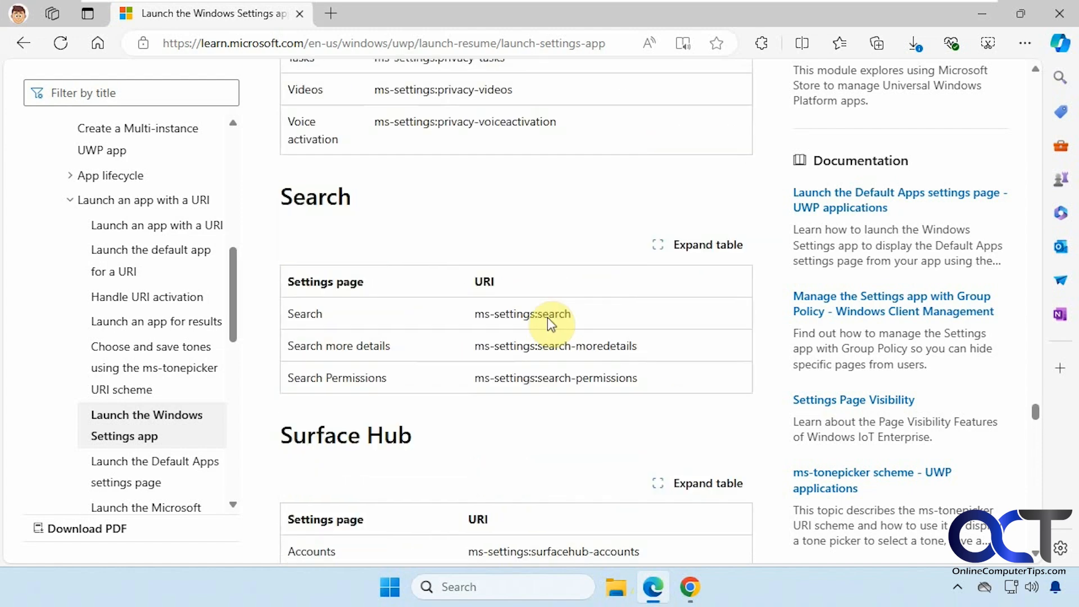
pyautogui.scroll(3)
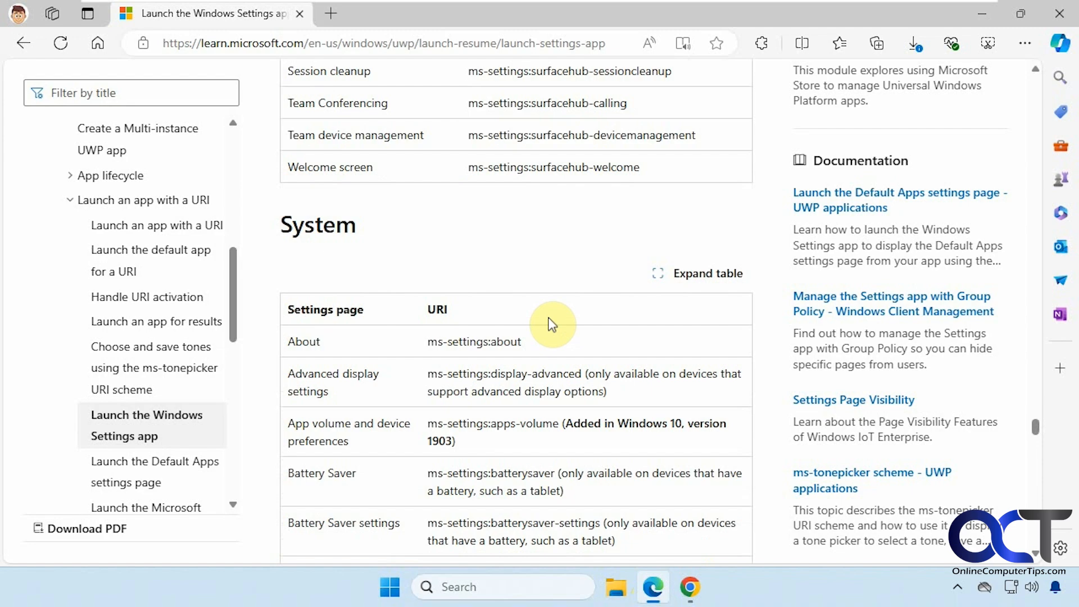
pyautogui.scroll(-3)
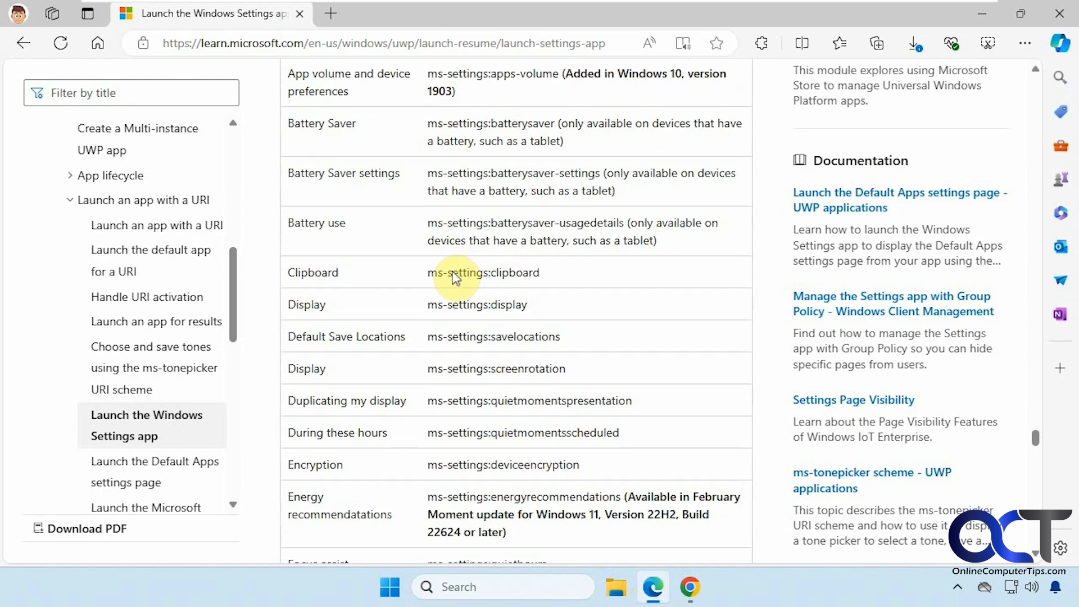
pyautogui.scroll(-3)
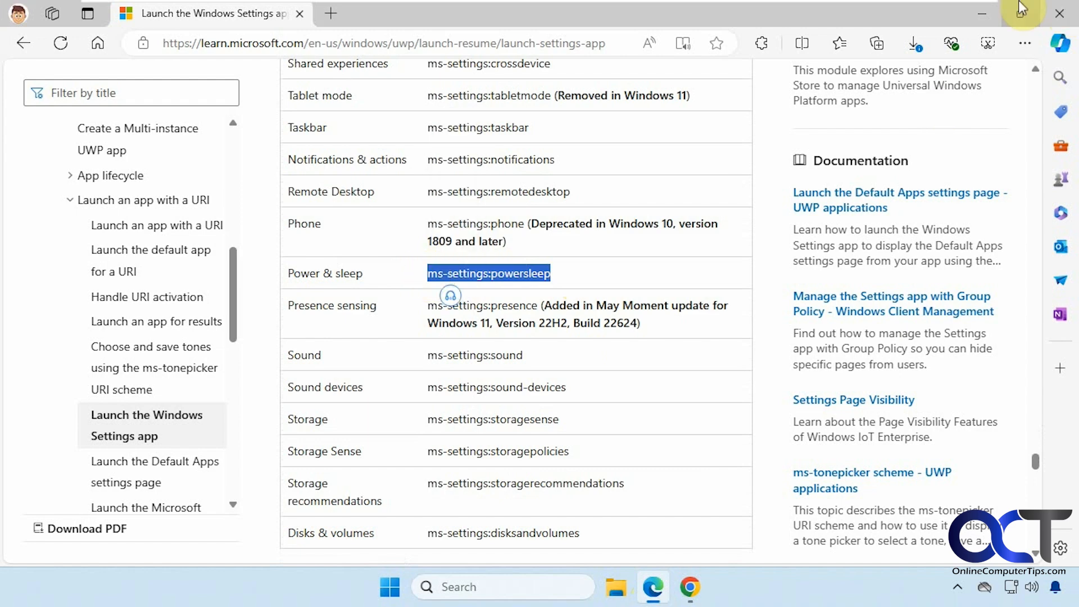
# Add a new desktop shortcut targeting ms-settings:powersleep and name it 'Power Settings'
pyautogui.rightClick(399, 258)
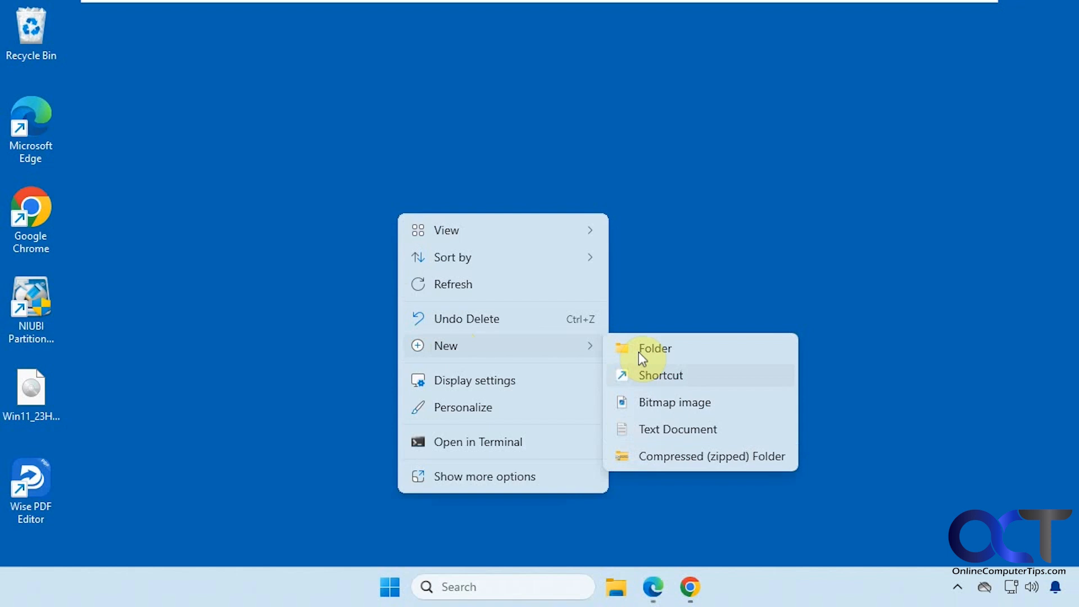
pyautogui.click(660, 375)
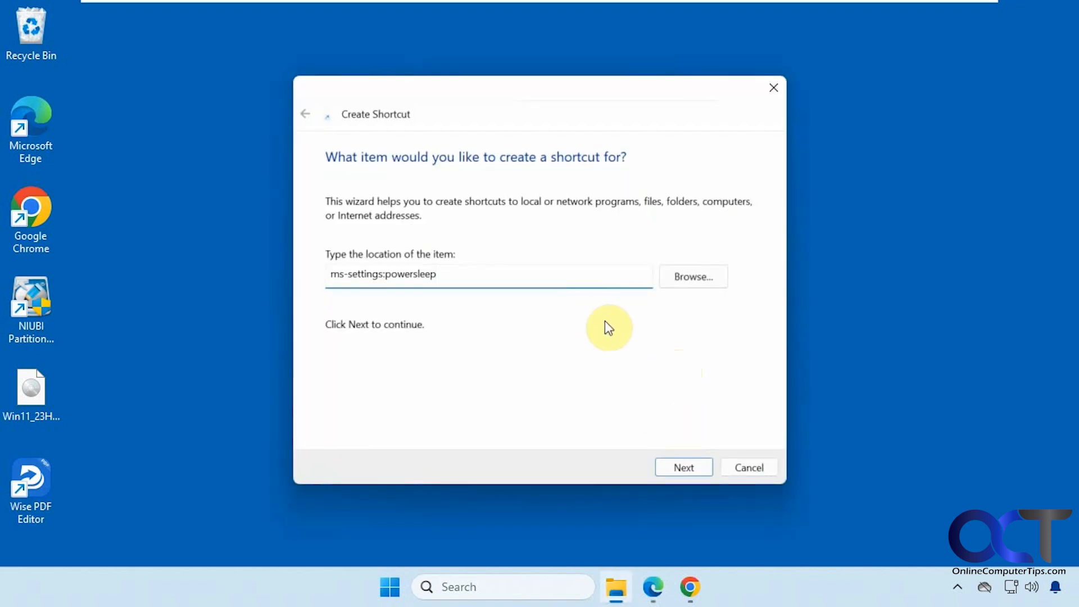
pyautogui.click(683, 467)
pyautogui.write('Power Settings')
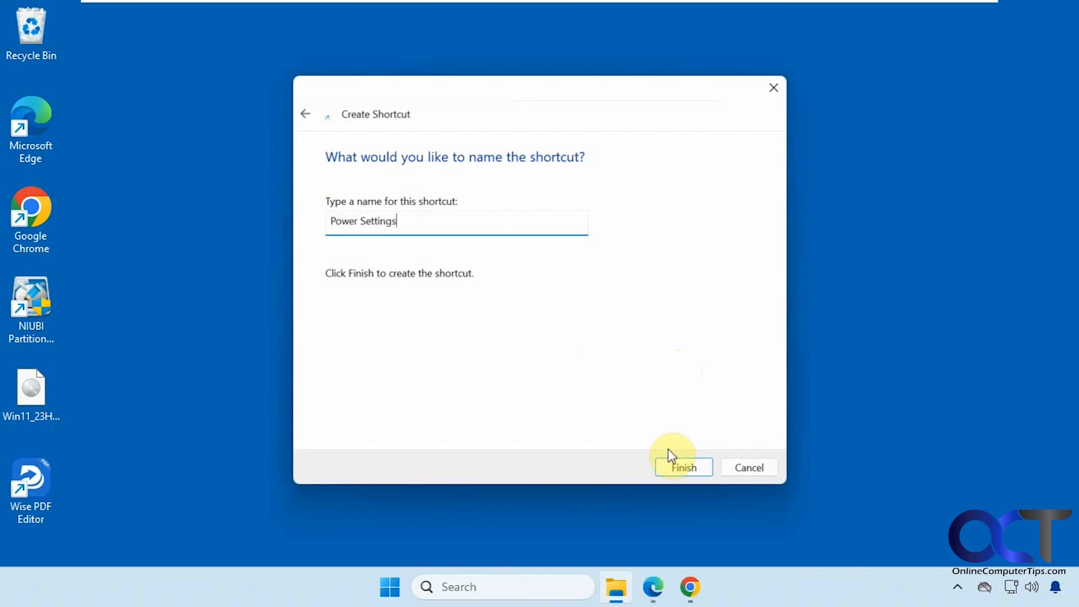
pyautogui.click(682, 467)
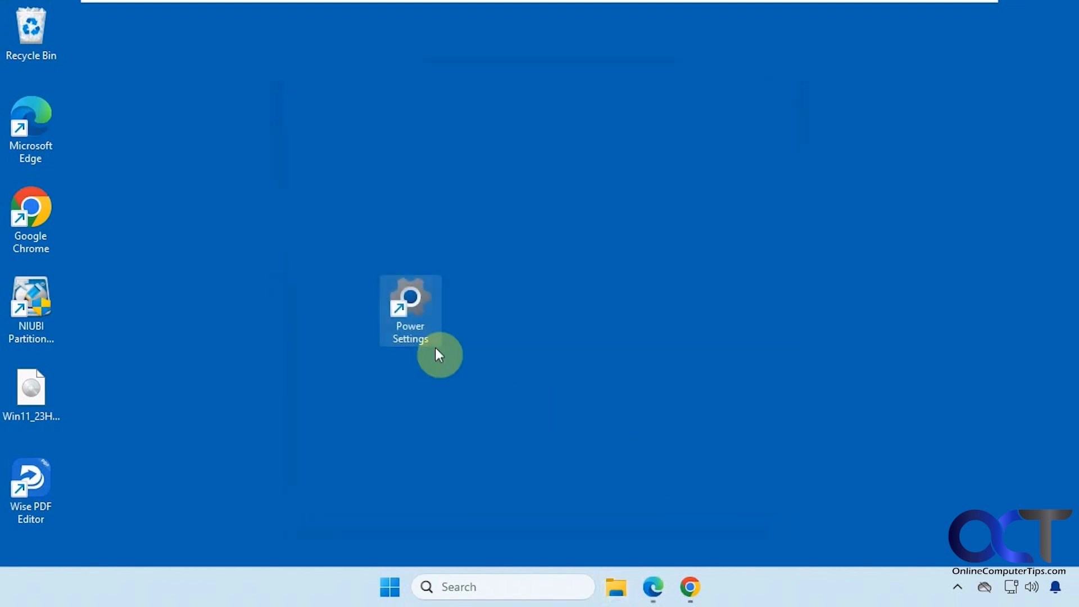
pyautogui.moveTo(427, 334)
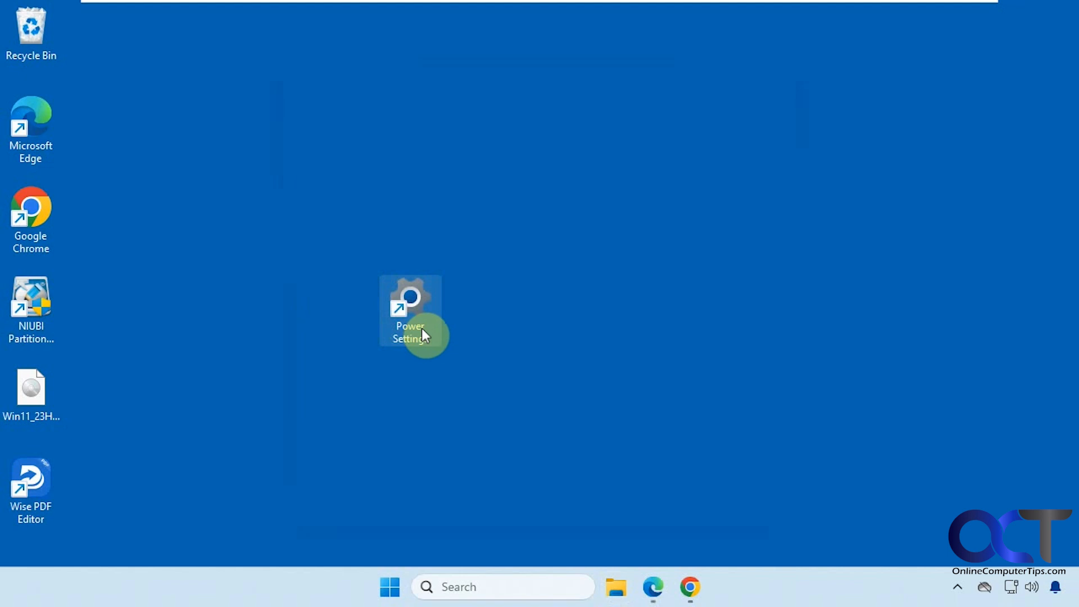
# Give the shortcut the red power-button icon, test it, and return to Edge
pyautogui.rightClick(411, 311)
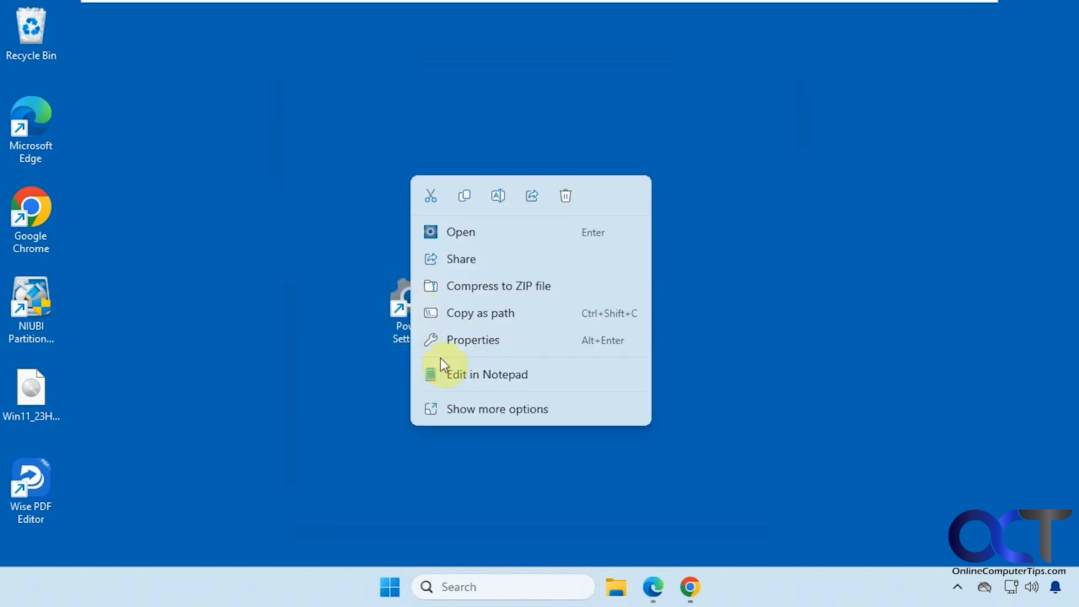
pyautogui.click(472, 340)
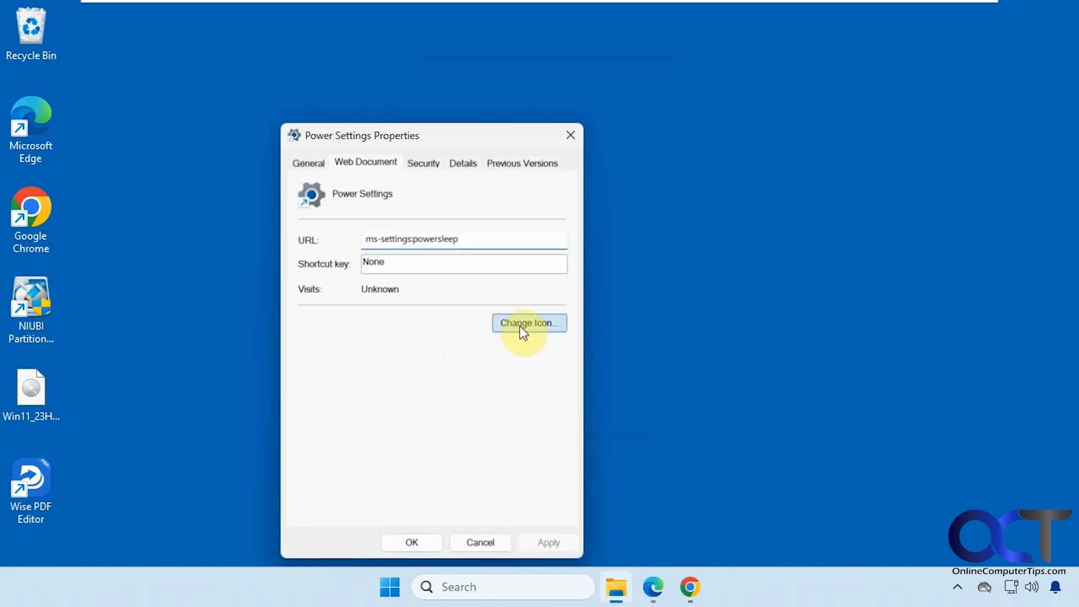
pyautogui.click(528, 322)
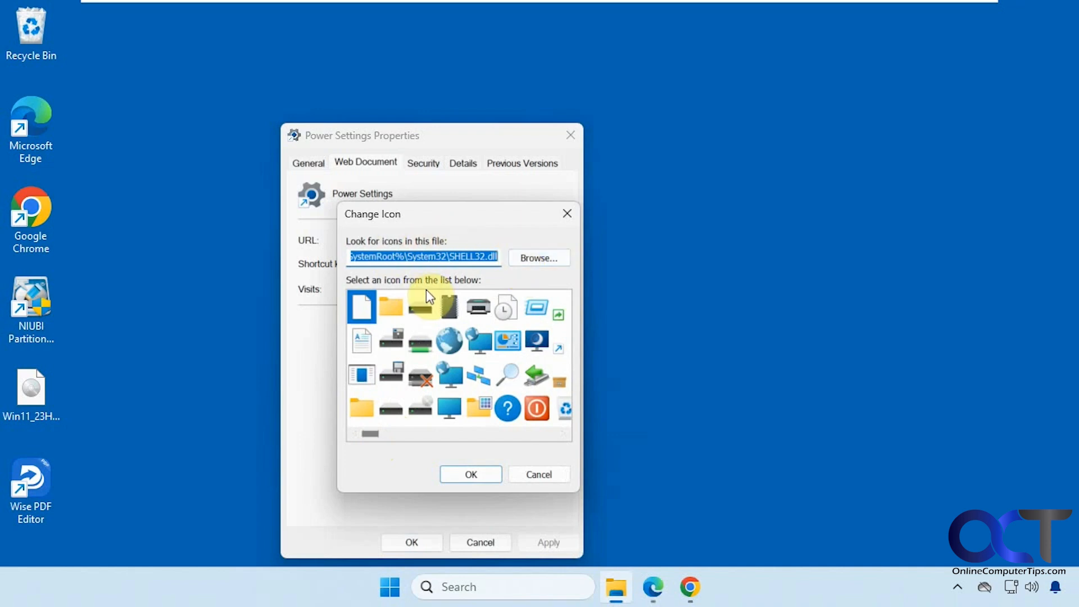
pyautogui.click(536, 408)
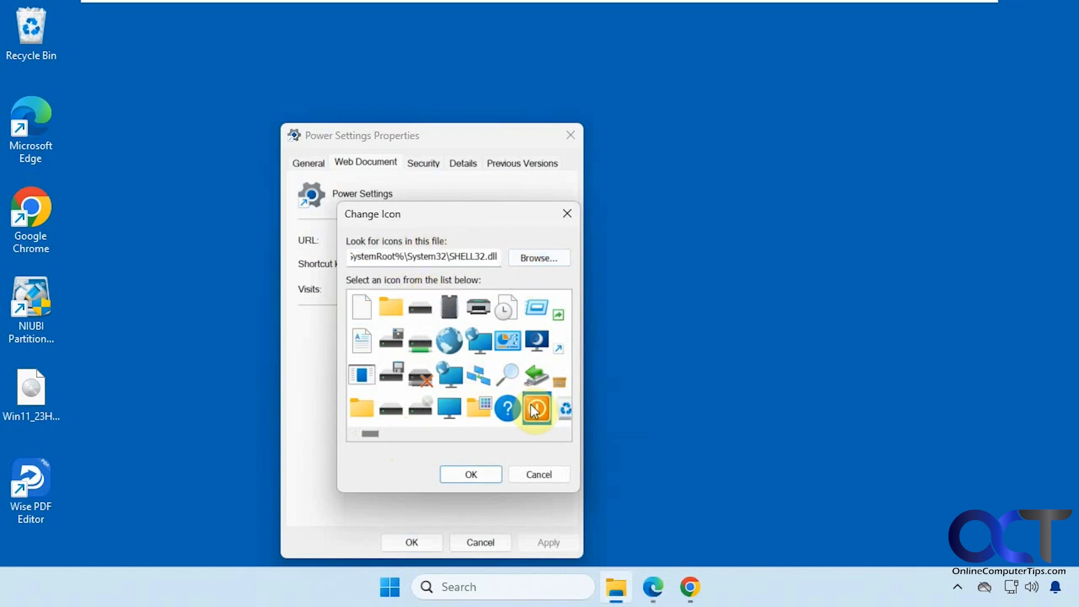
pyautogui.click(471, 475)
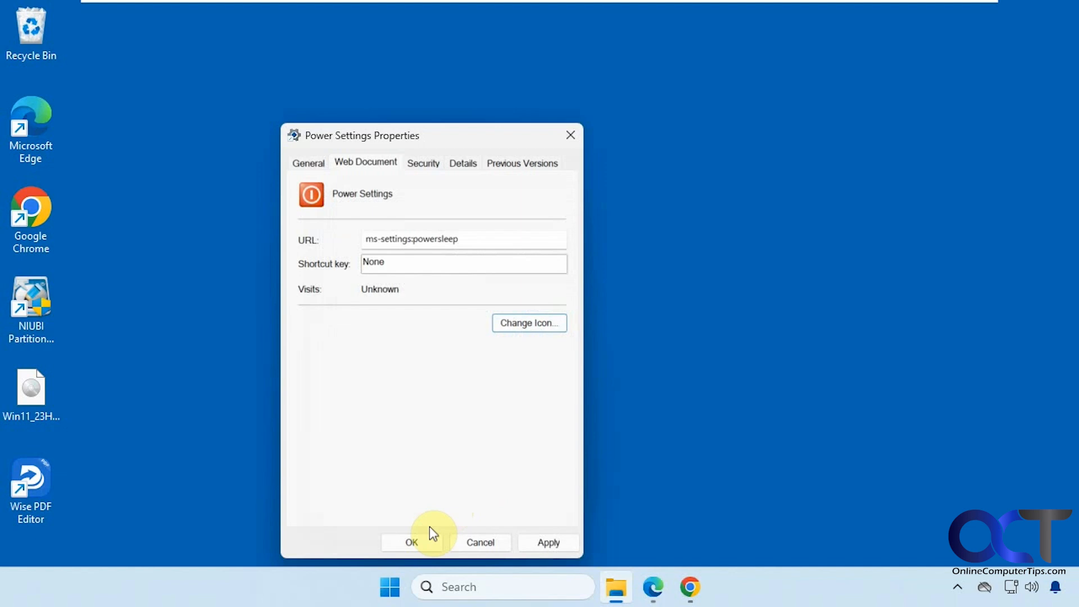
pyautogui.click(411, 543)
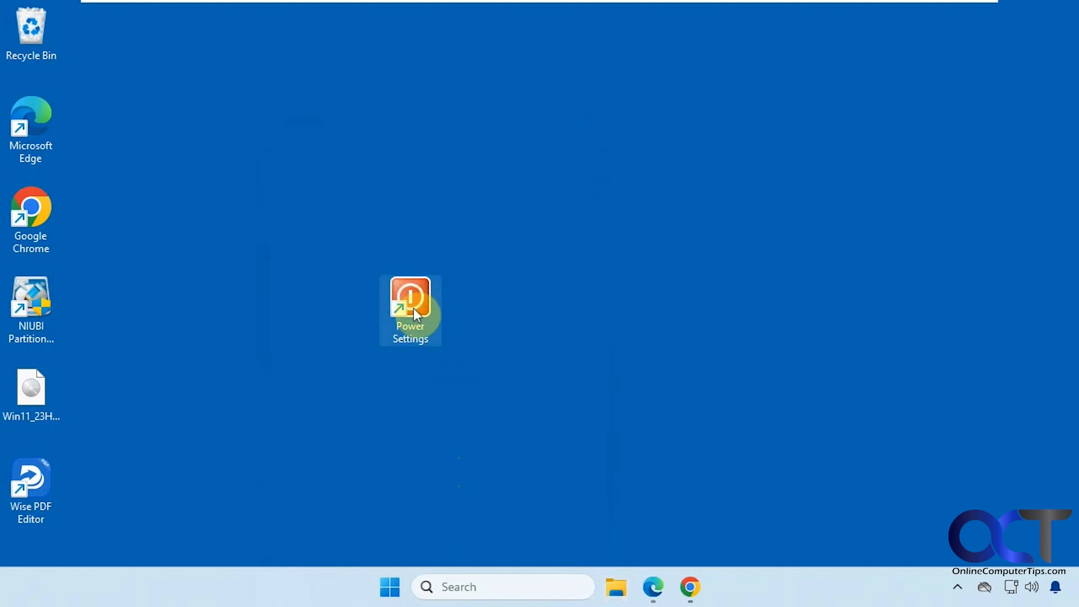
pyautogui.doubleClick(410, 309)
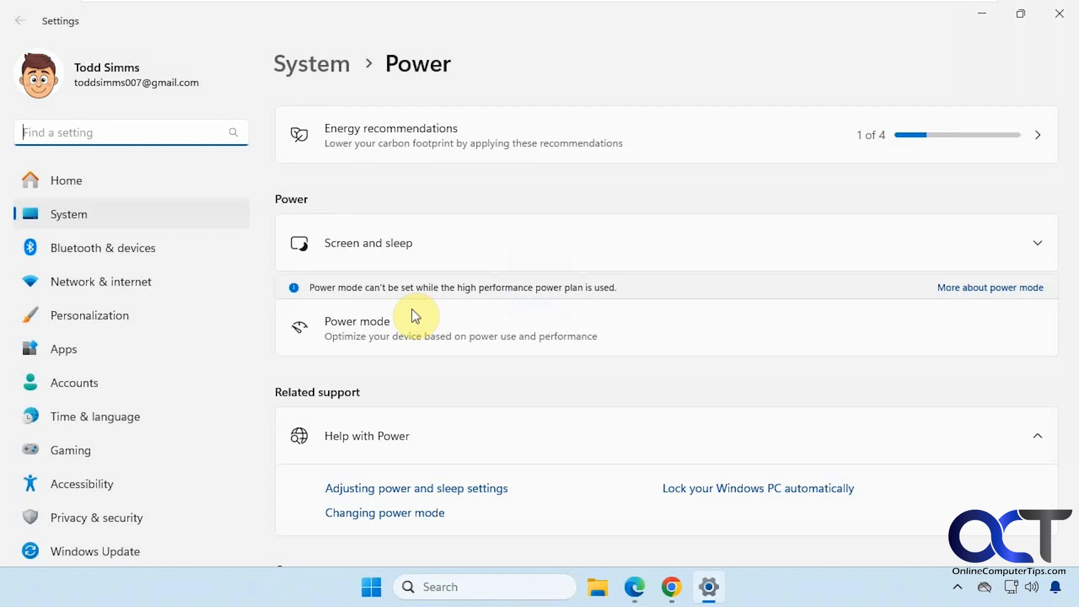
pyautogui.moveTo(337, 243)
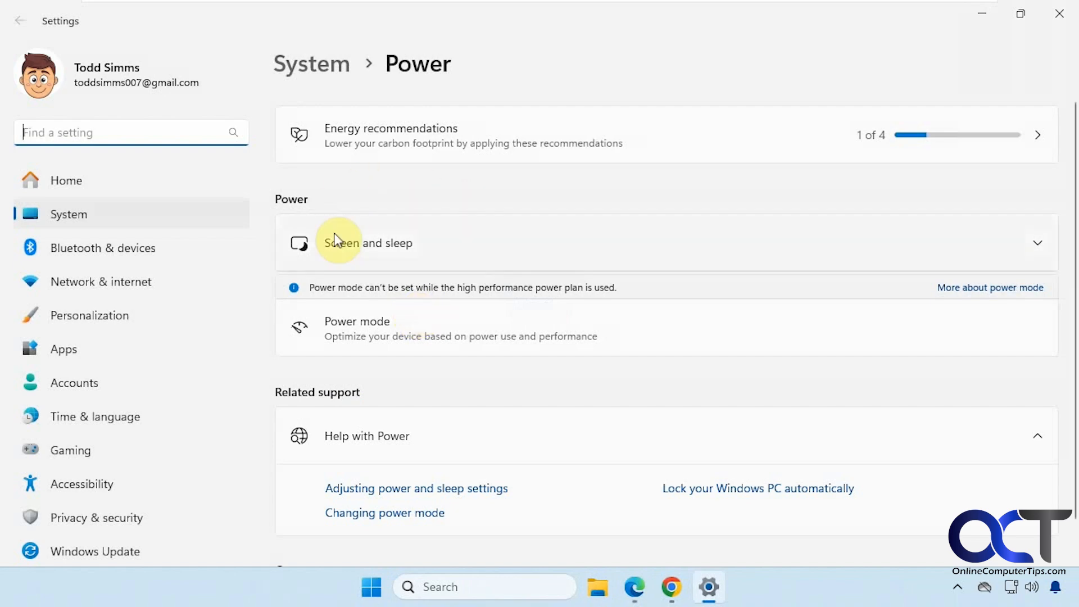
pyautogui.moveTo(480, 191)
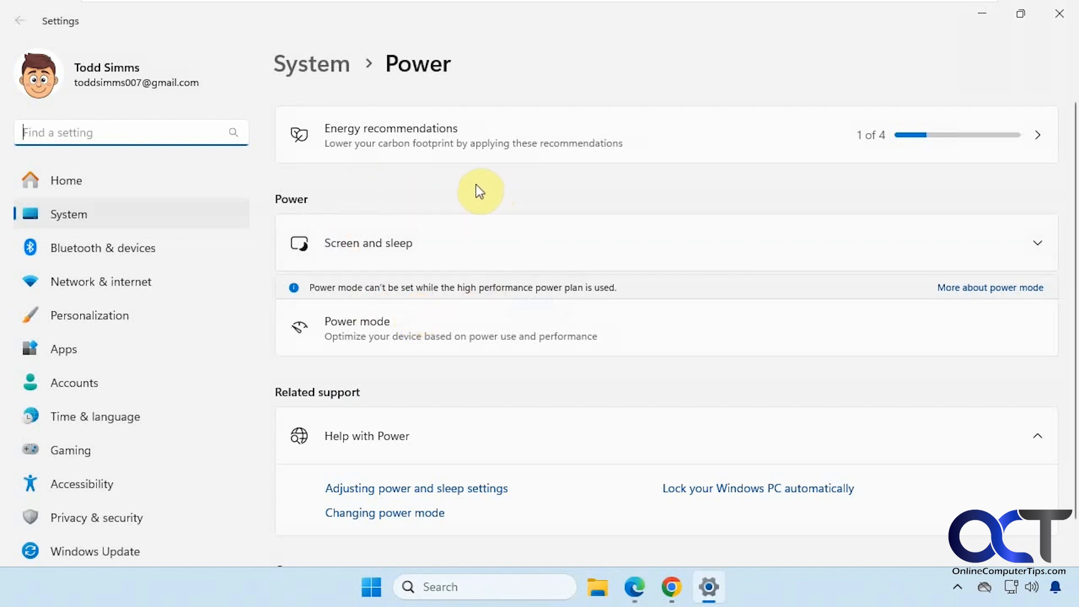
pyautogui.click(633, 587)
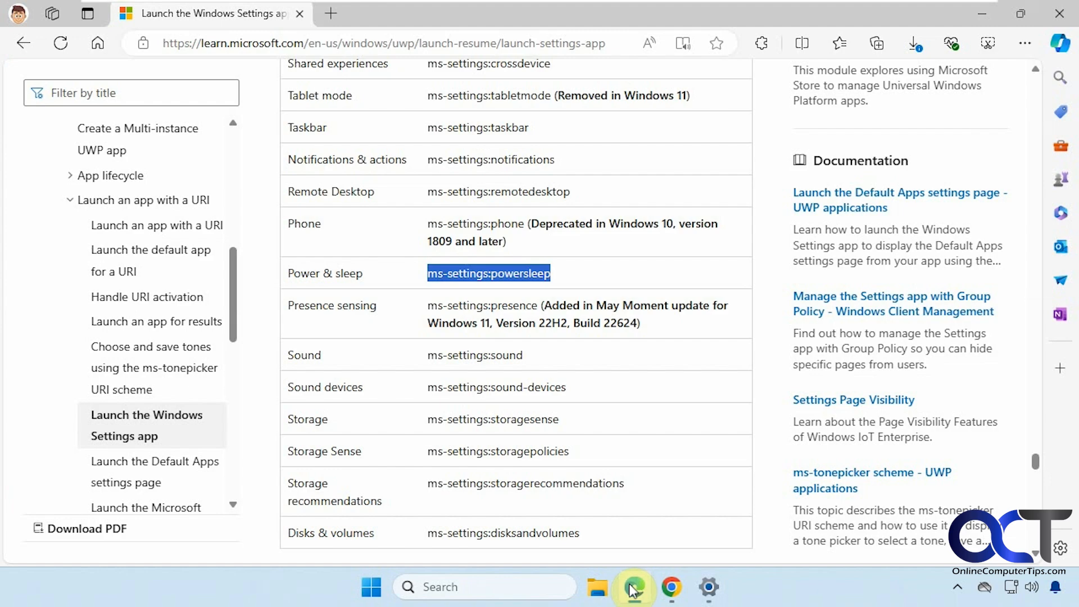
pyautogui.scroll(-3)
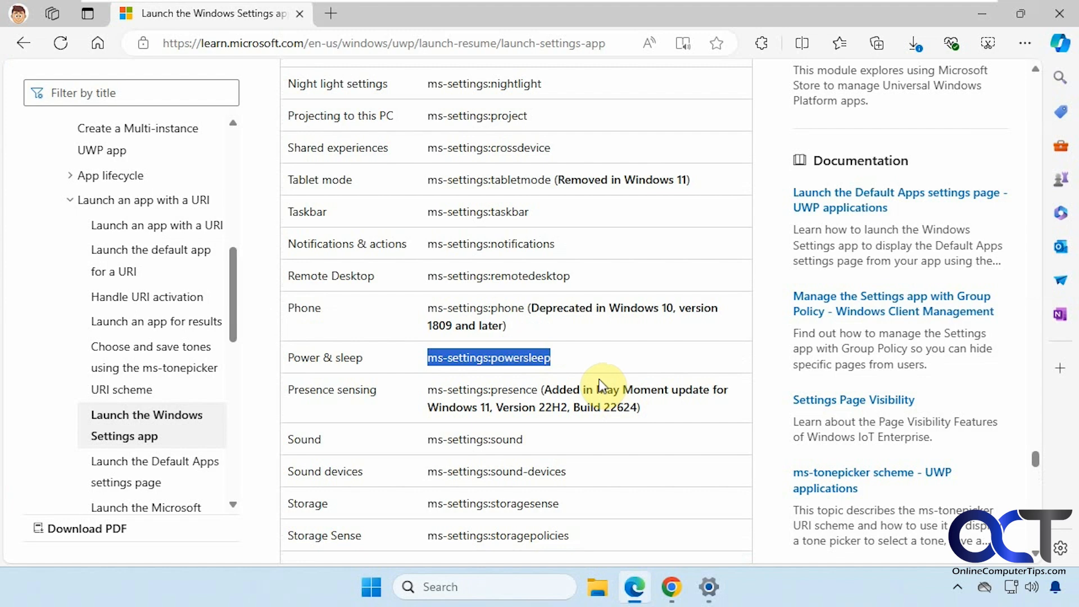
pyautogui.moveTo(454, 142)
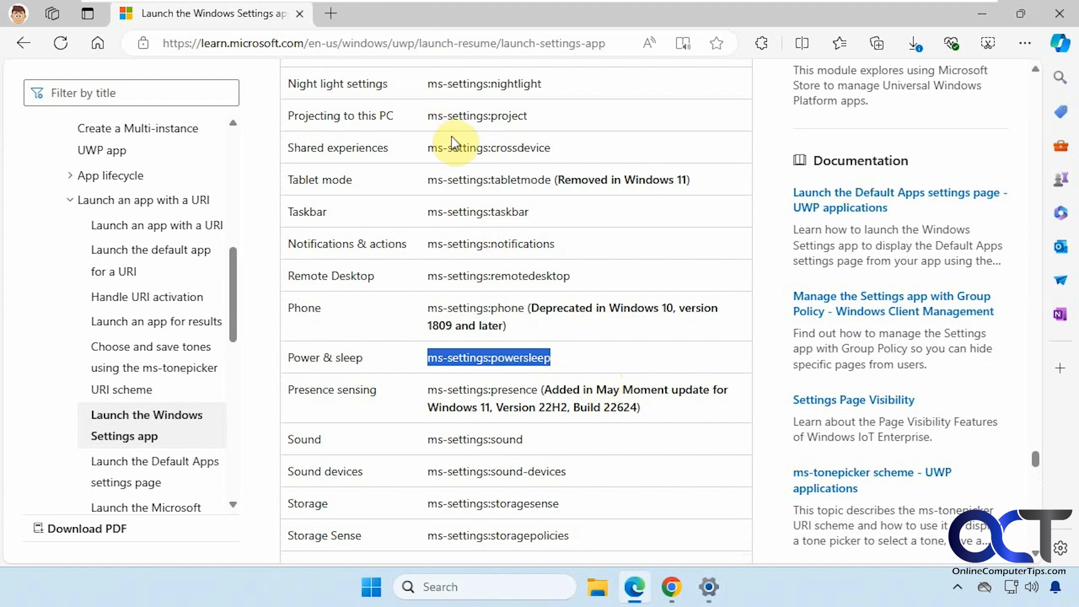
pyautogui.moveTo(553, 230)
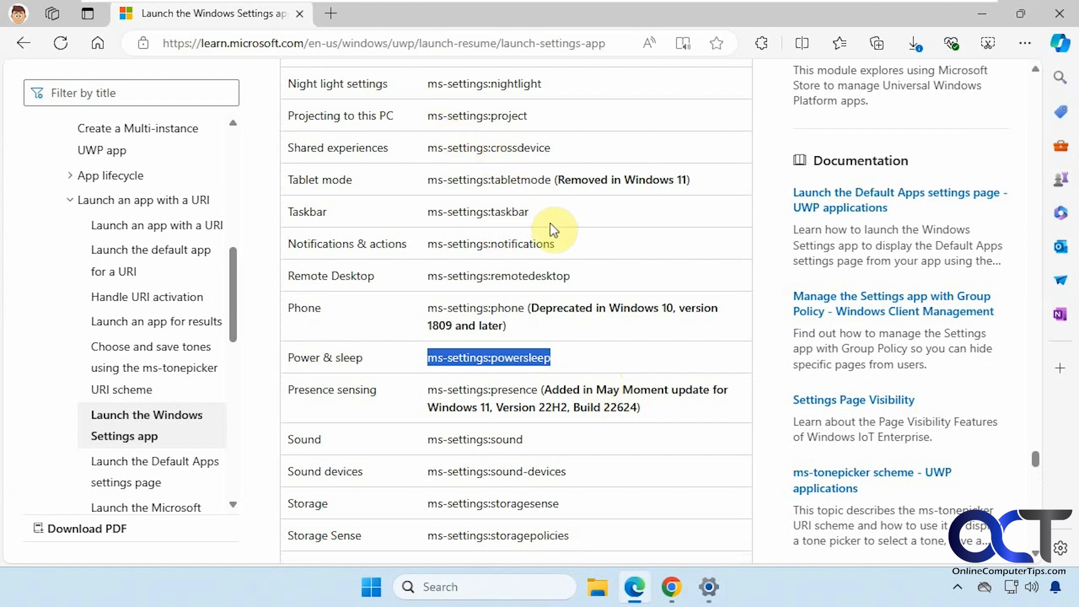
pyautogui.moveTo(571, 335)
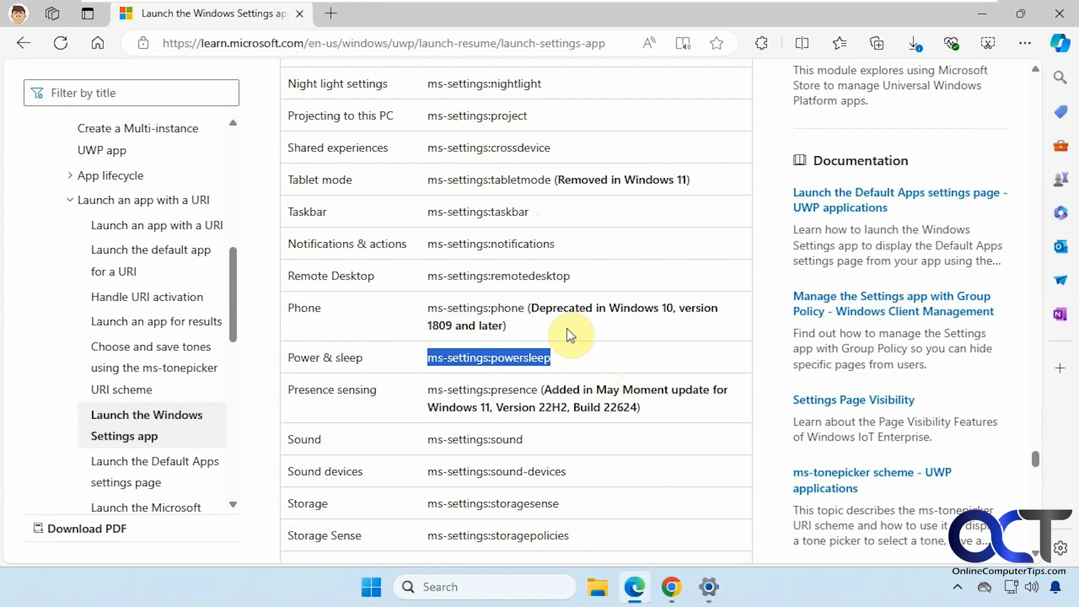